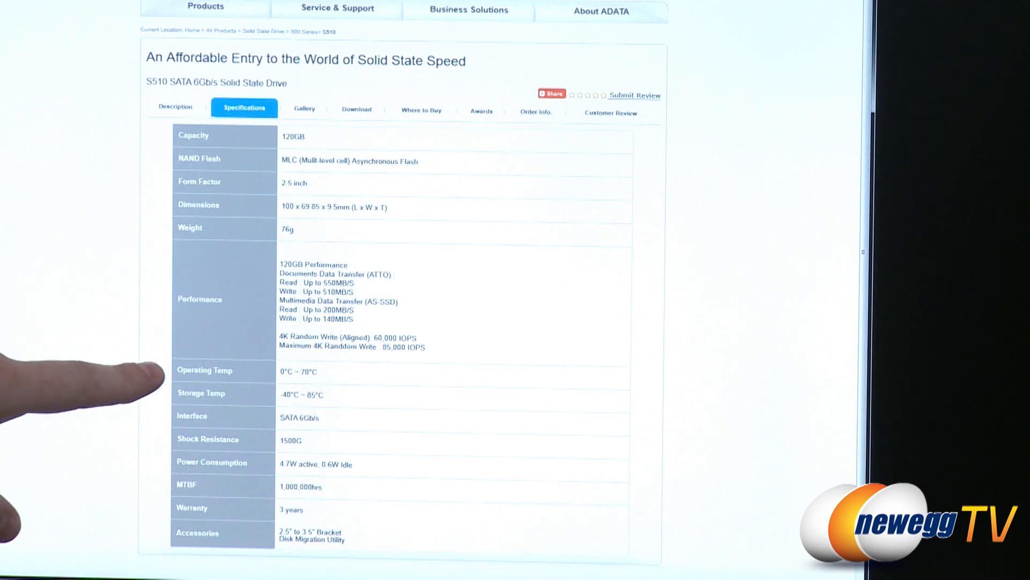
mouse_move(230, 322)
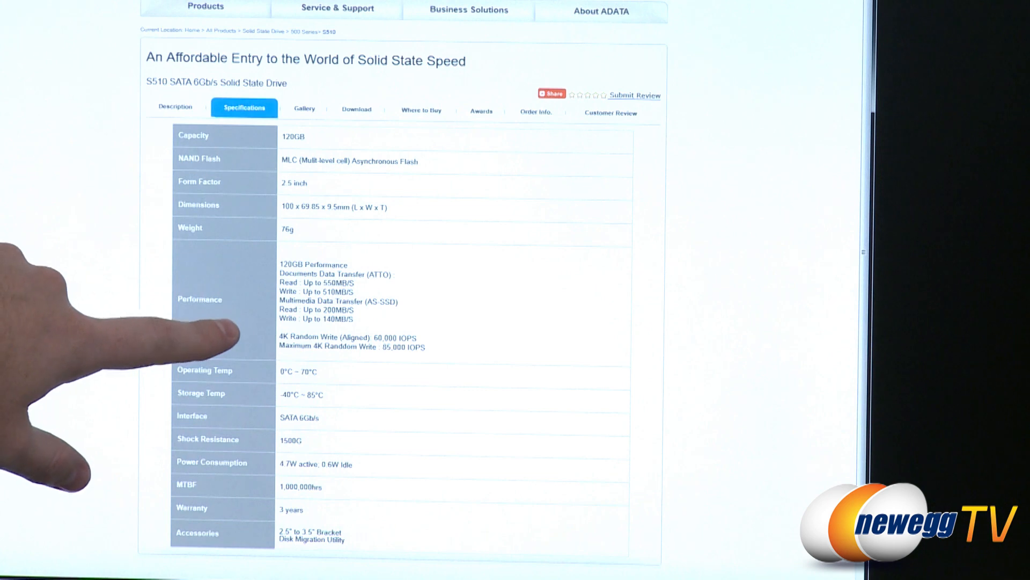
mouse_move(230, 309)
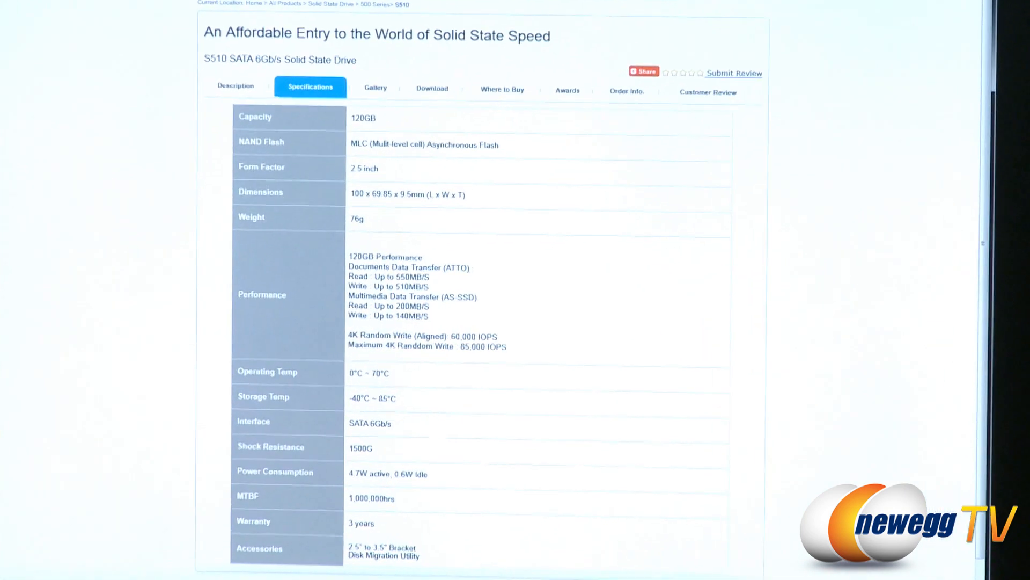
scroll(down, 3)
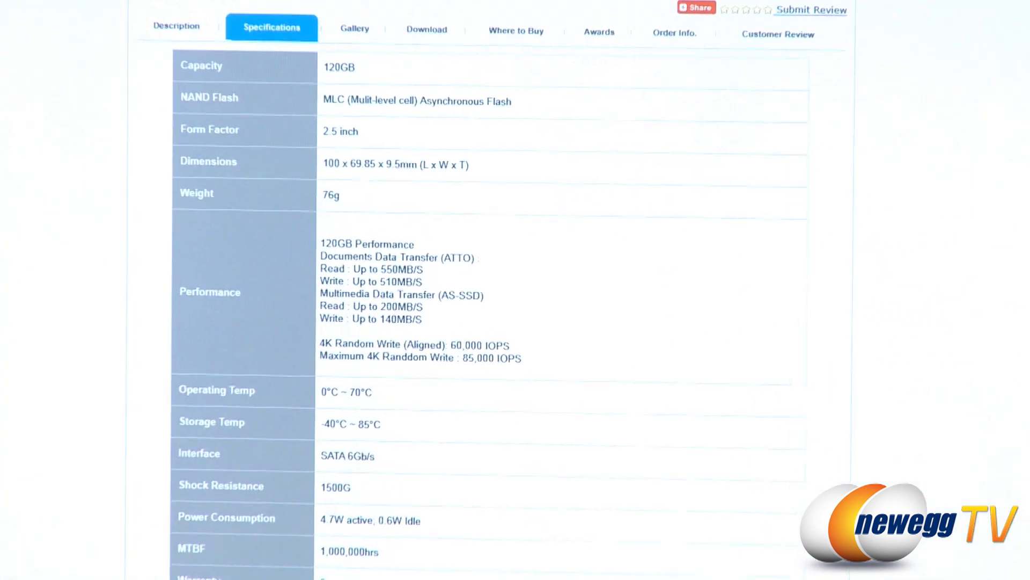
scroll(down, 3)
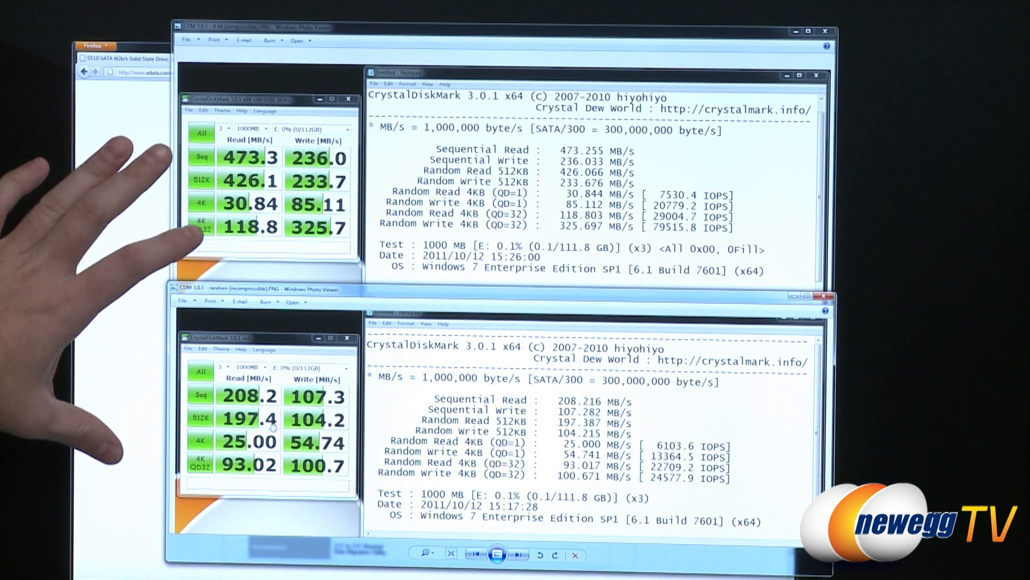
mouse_move(184, 210)
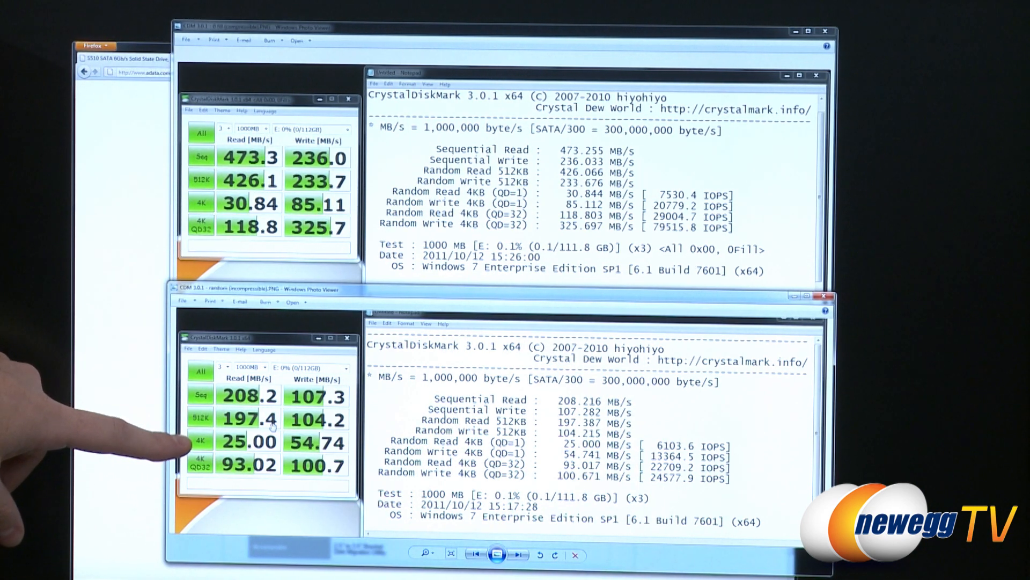
mouse_move(183, 453)
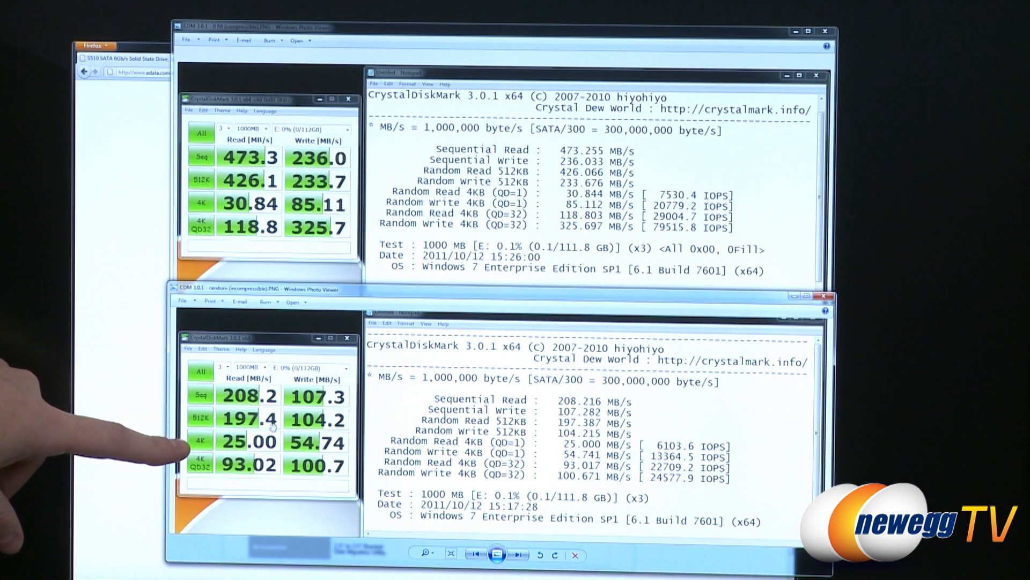